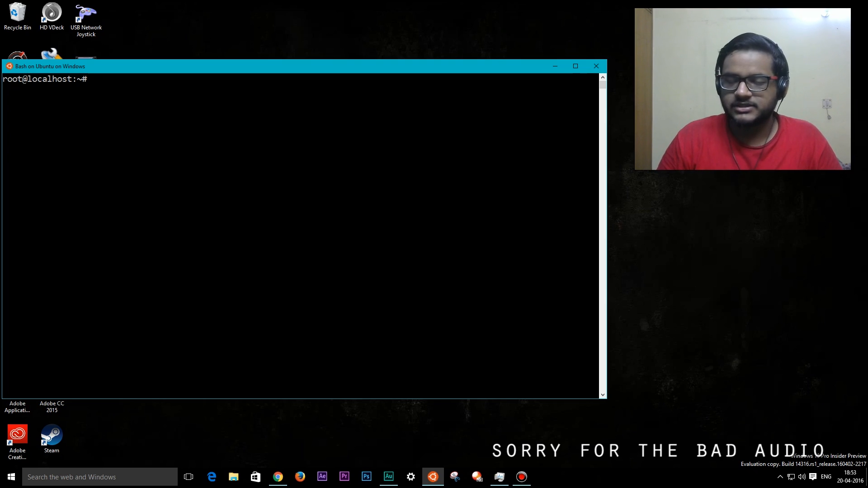
# Read the Reddit comment on running an X server for Firefox, then open Xming's exit prompt
pyautogui.click(277, 476)
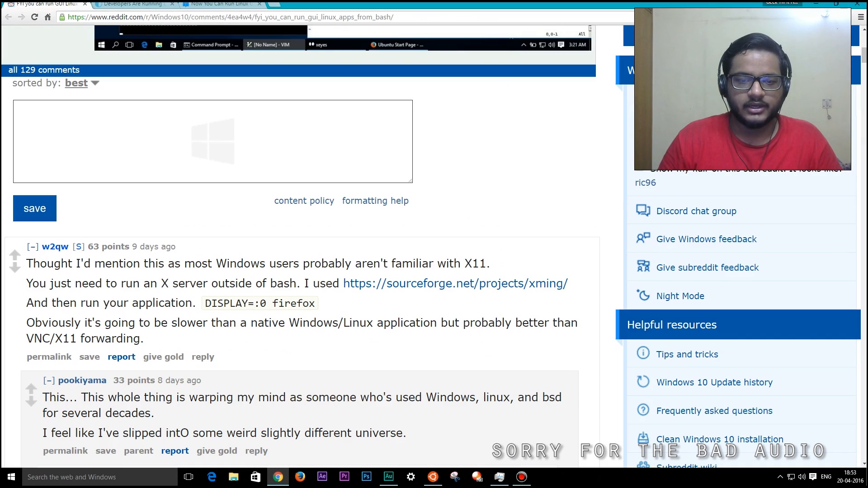
pyautogui.moveTo(54, 246)
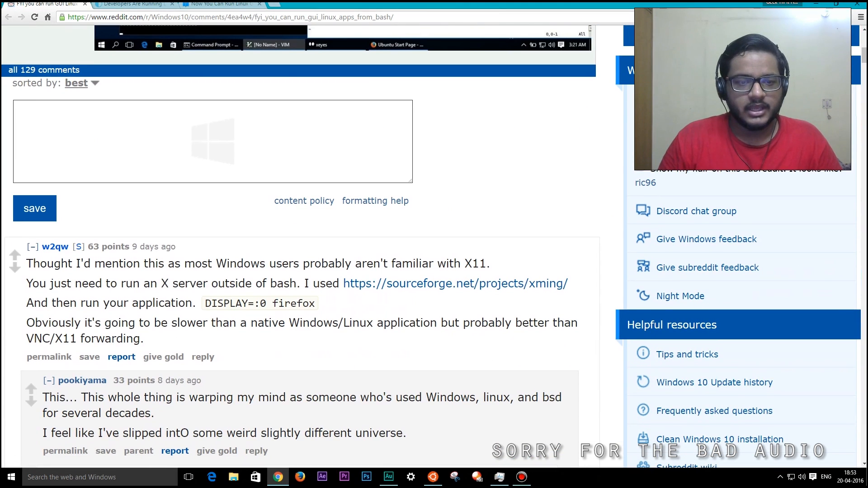
pyautogui.scroll(-3)
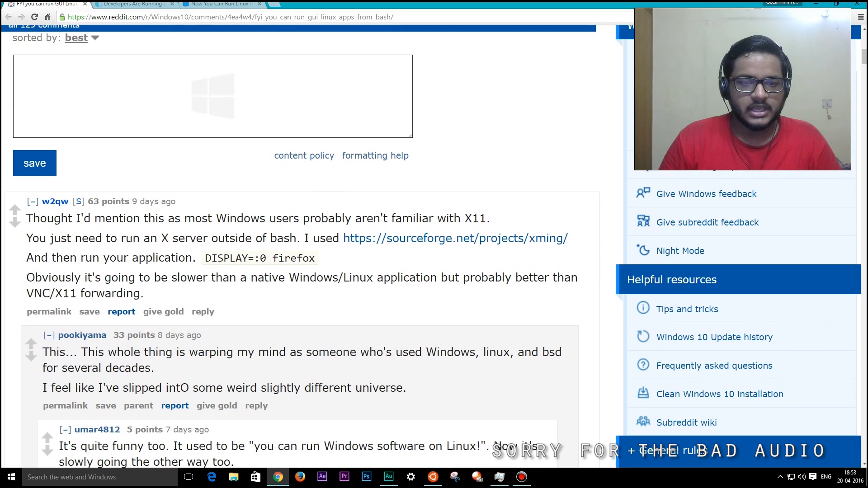
pyautogui.doubleClick(222, 259)
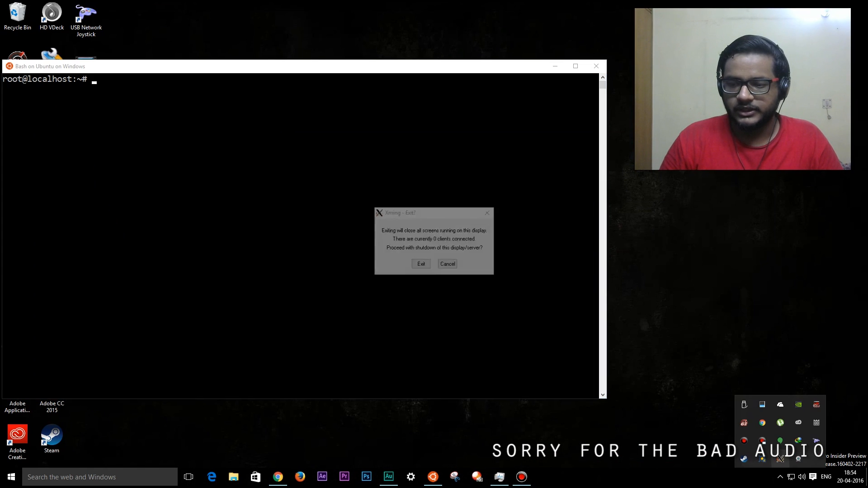
# Dismiss the Xming shutdown prompt and run DISPLAY=:0 firefox in Bash
pyautogui.click(448, 264)
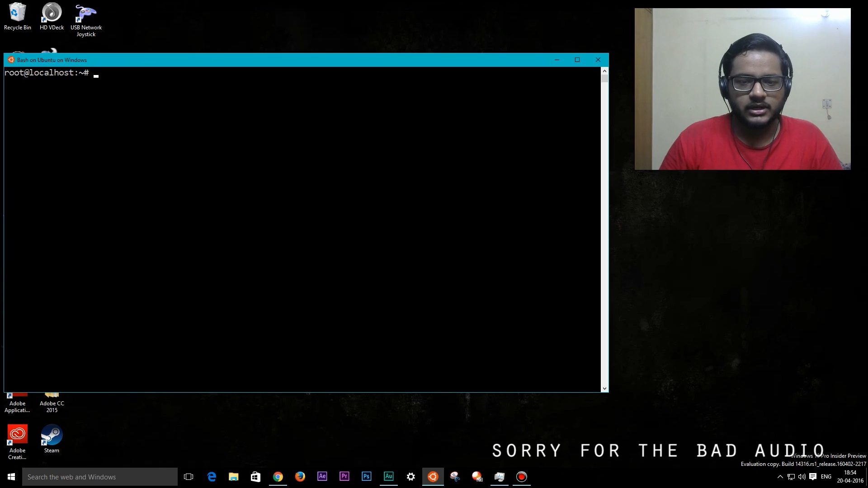
pyautogui.write('DISPLAY=:0 gnome-calculator')
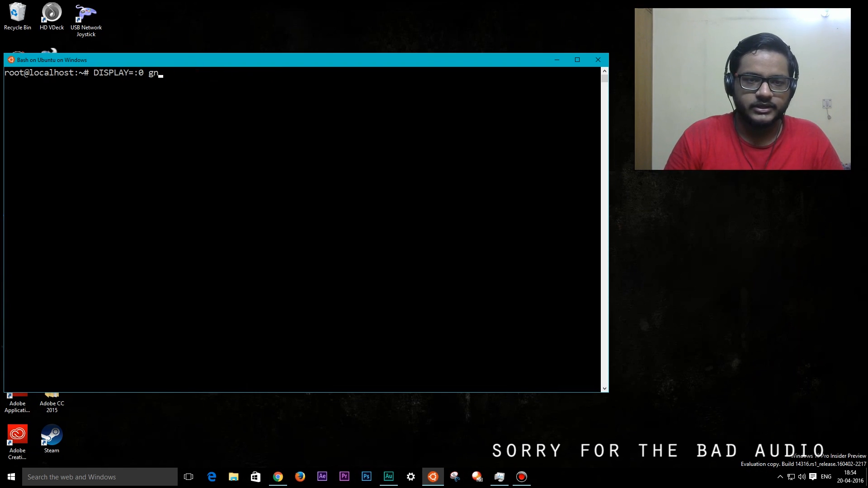
pyautogui.write('fire')
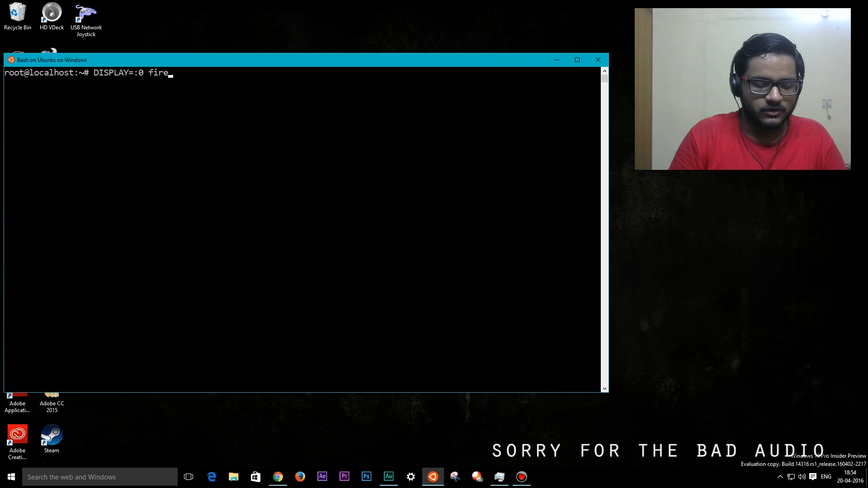
pyautogui.write('fo')
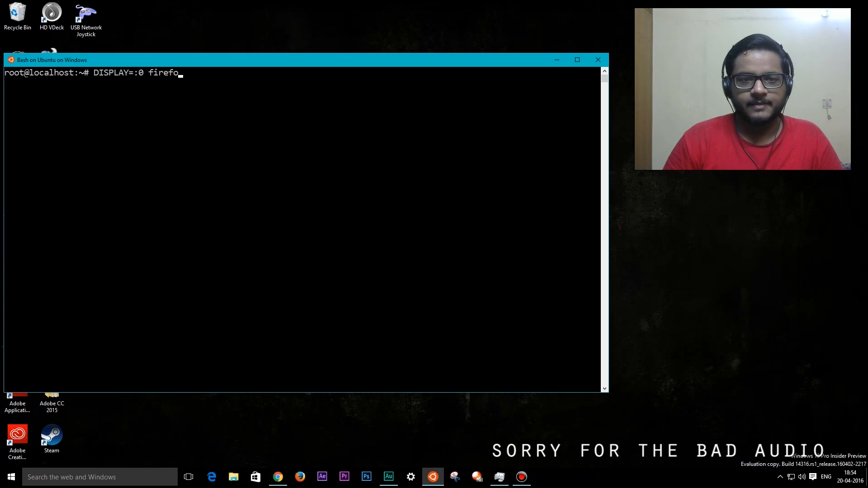
pyautogui.press('Return')
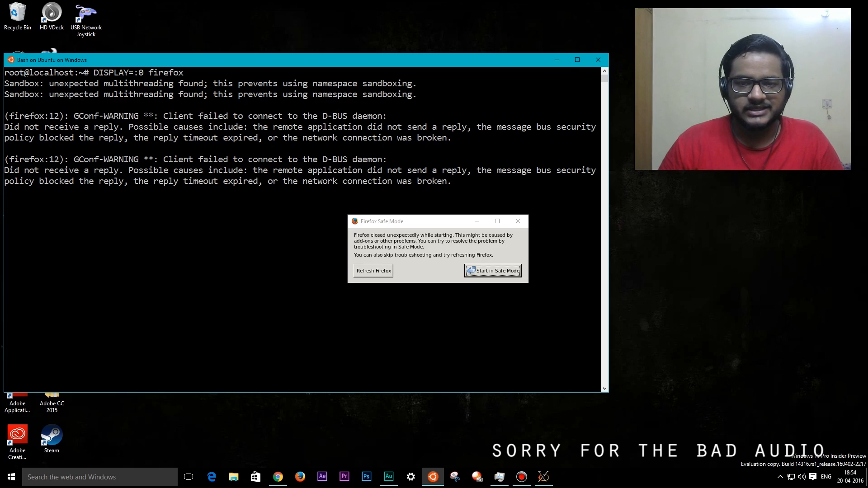
# Start Firefox in Safe Mode and enter geektillithertz.com/ in the Restore Session address bar
pyautogui.scroll(-3)
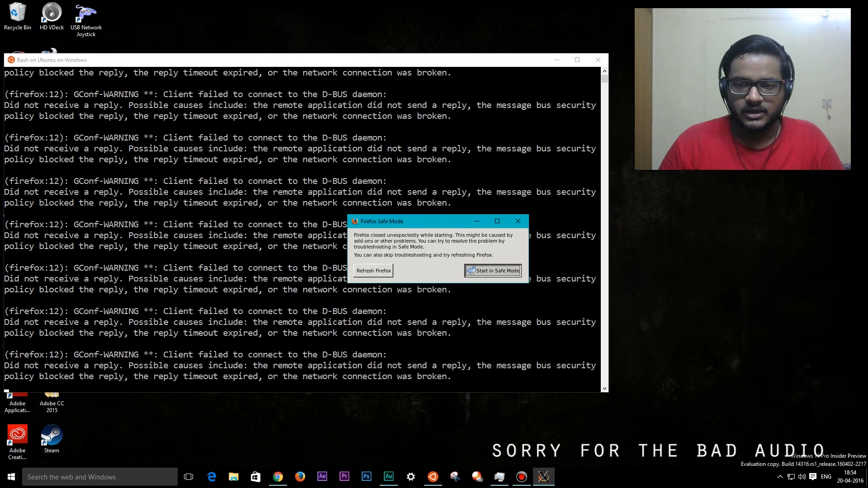
pyautogui.click(493, 271)
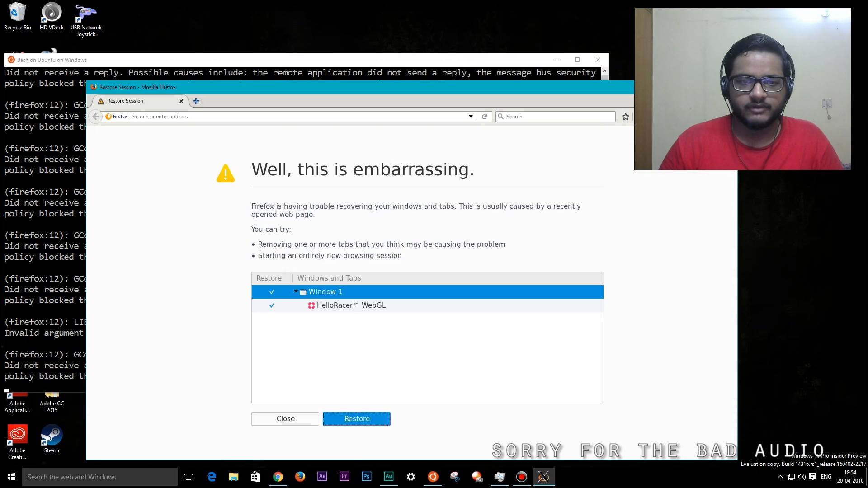
pyautogui.click(294, 116)
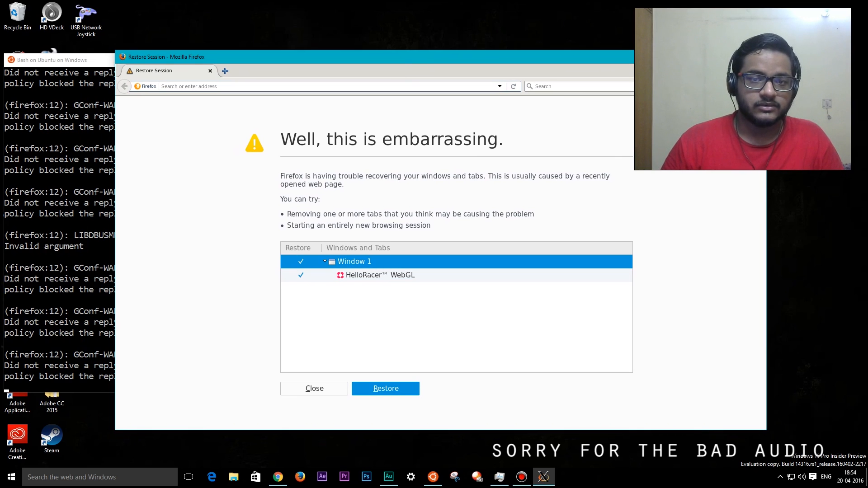
pyautogui.write('geektillithertz.com/wordpress/')
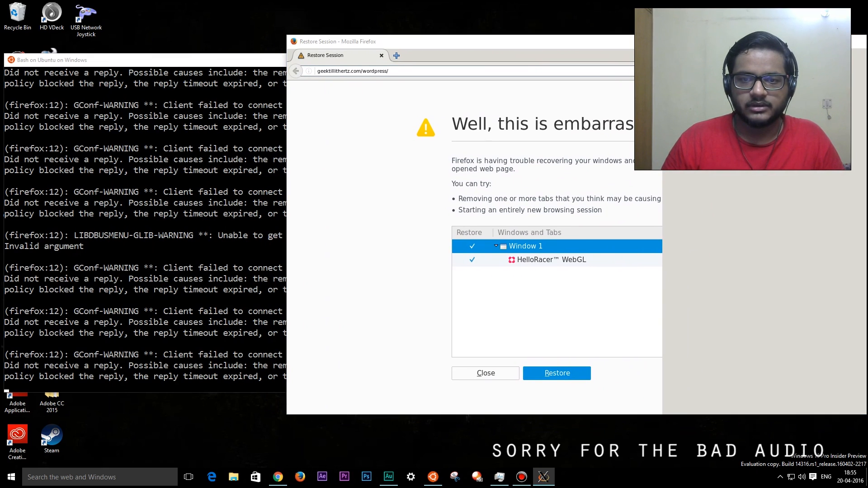
# Compare with the Windows Firefox, then return to Linux Firefox, which crashes into Safe Mode
pyautogui.click(485, 373)
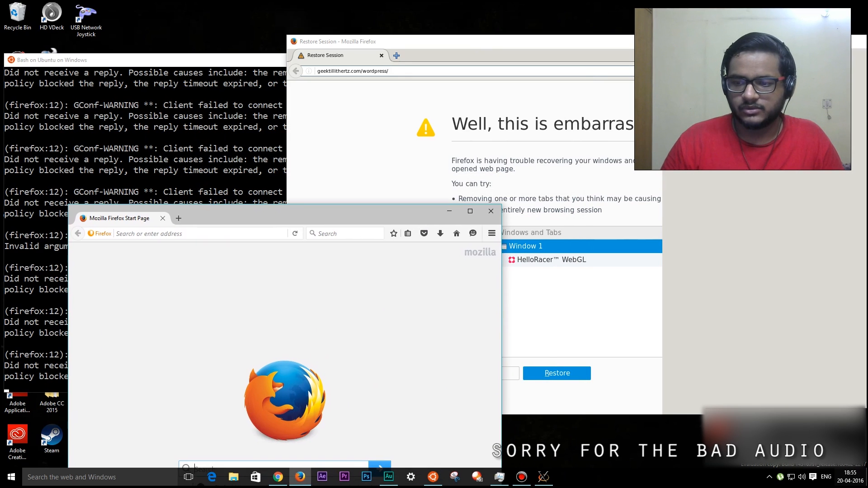
pyautogui.click(199, 234)
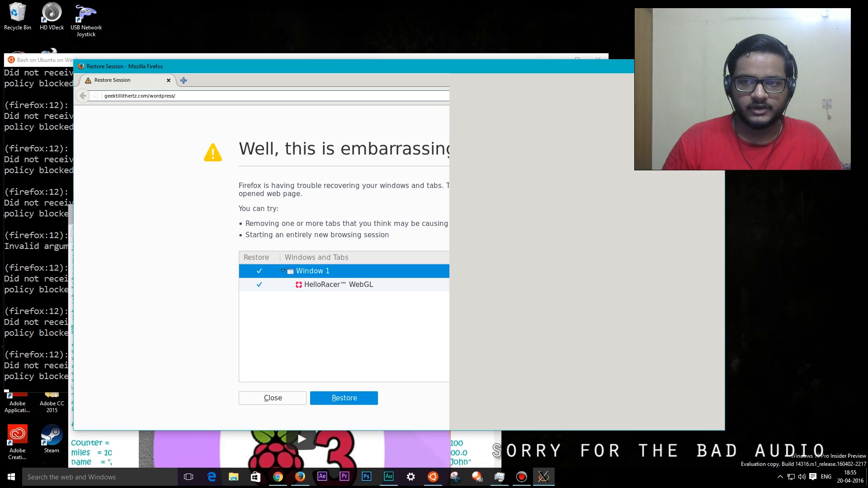
pyautogui.click(343, 398)
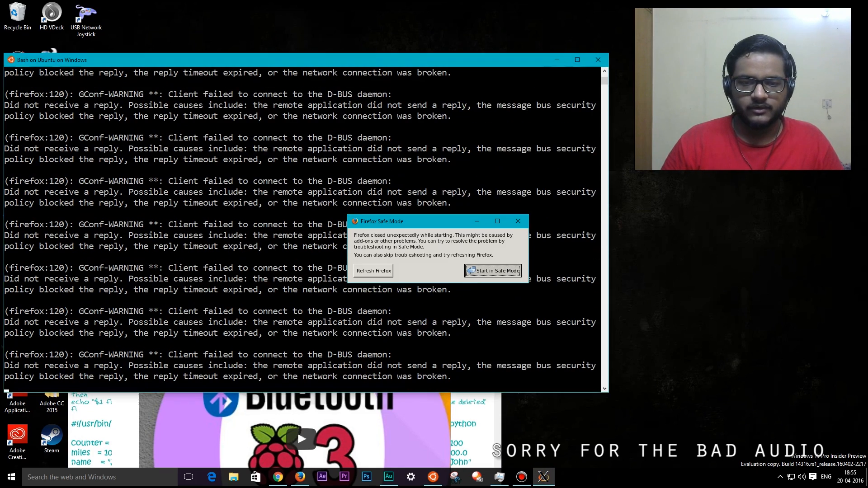
# Dismiss the Safe Mode crash prompt, clear the terminal, and run DISPLAY=:0 leafpad
pyautogui.click(492, 271)
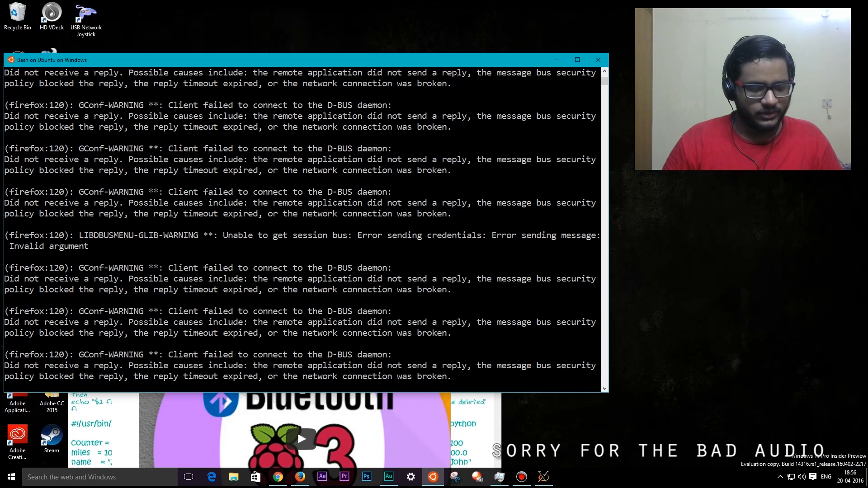
pyautogui.write('clear')
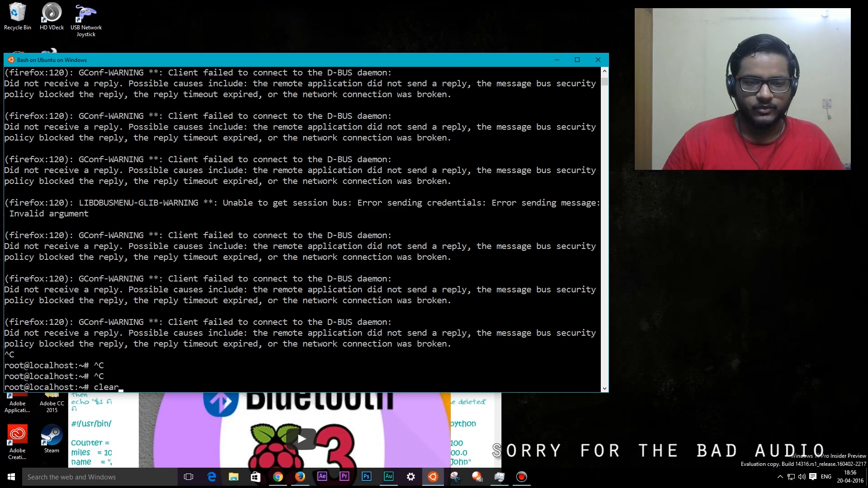
pyautogui.write('DISPLAY=:0')
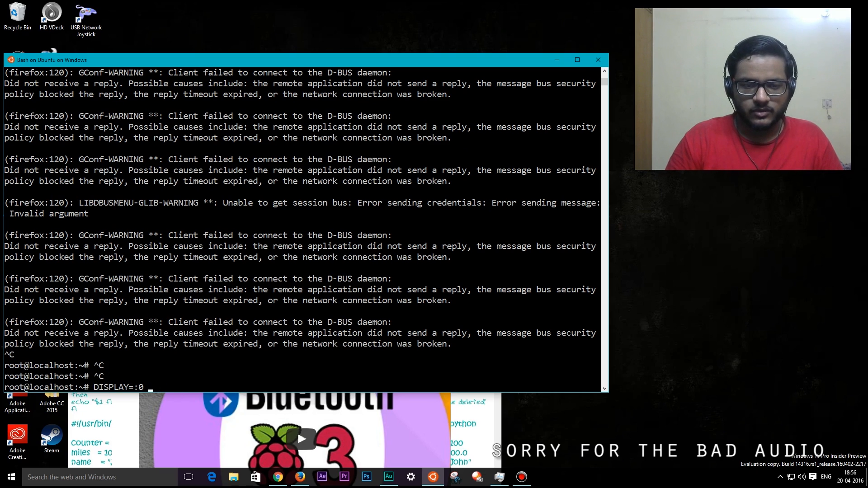
pyautogui.write('leafpad')
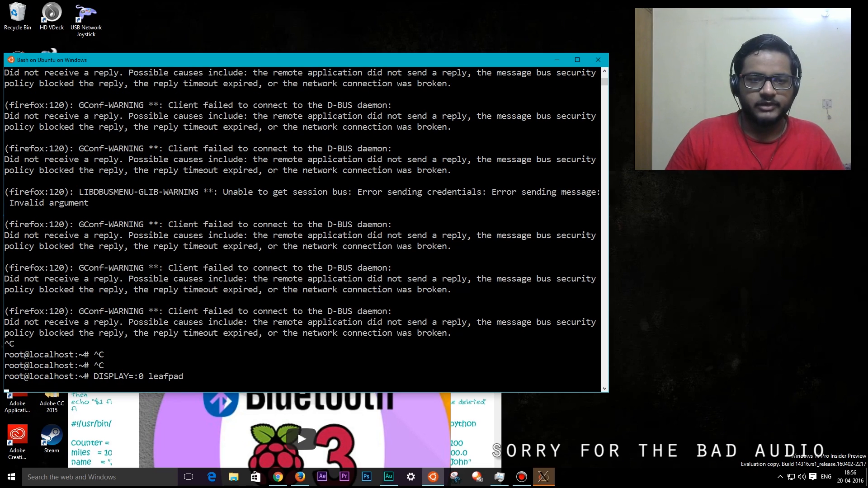
pyautogui.press('Return')
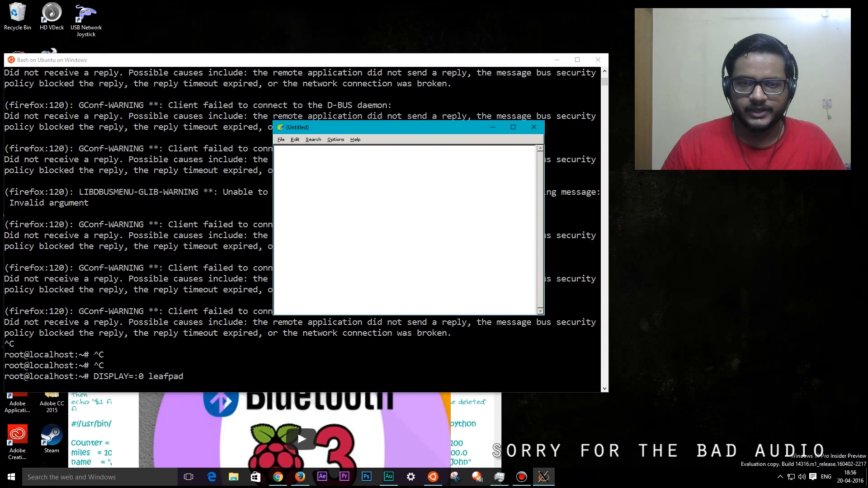
# Type random scratch text into the Leafpad document
pyautogui.write('ajhfkjheskthes')
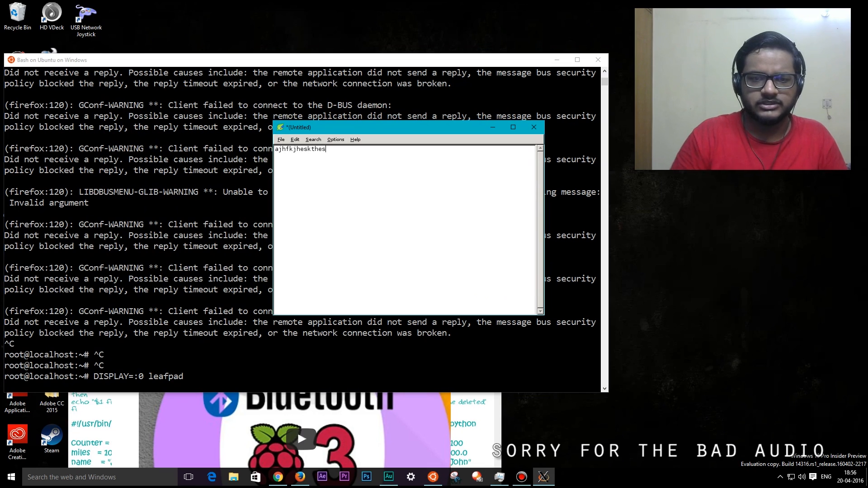
pyautogui.write('rhetrmlejykjey')
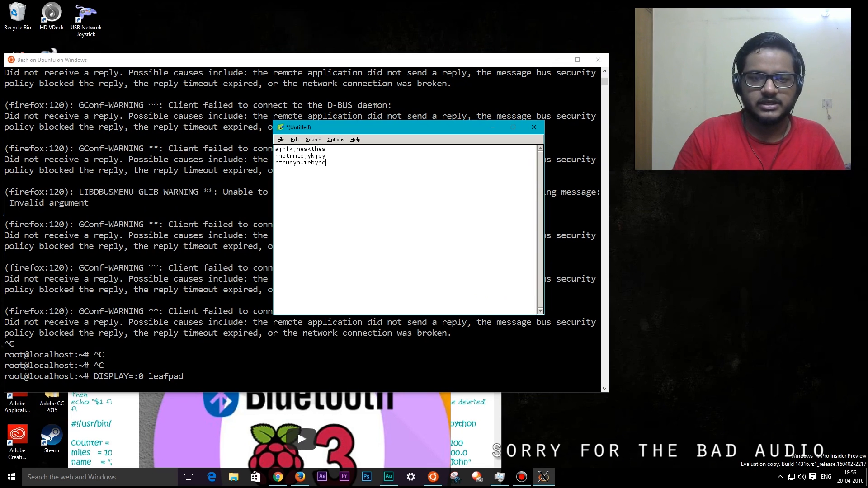
pyautogui.write('trewotihreiutyrey')
pyautogui.write('retyrueiytuieyohreiuthorehjtoirejt')
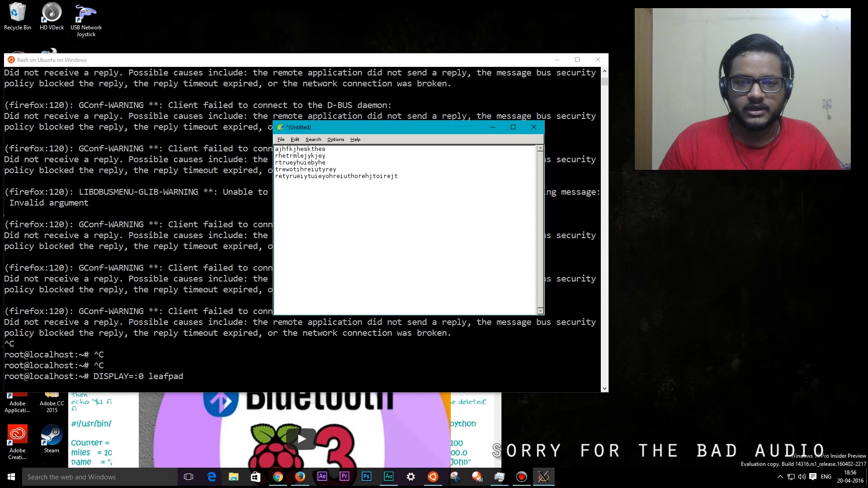
# Save the text as 'news' in the root home folder
pyautogui.click(281, 139)
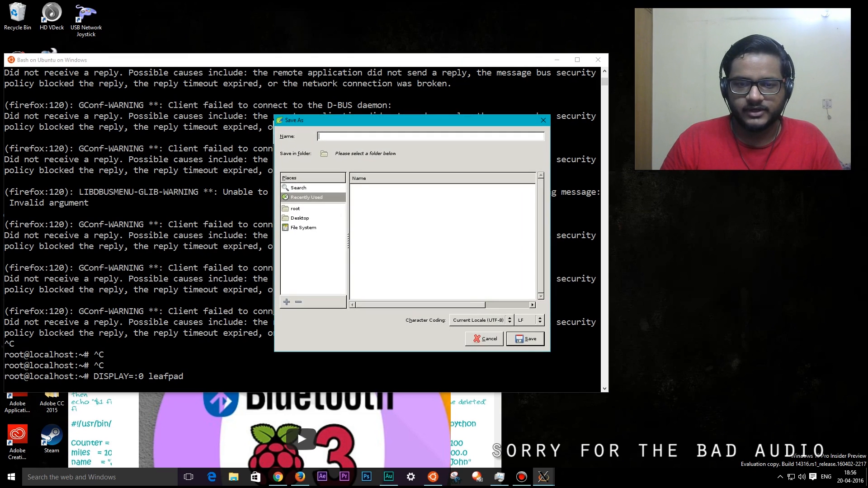
pyautogui.click(296, 208)
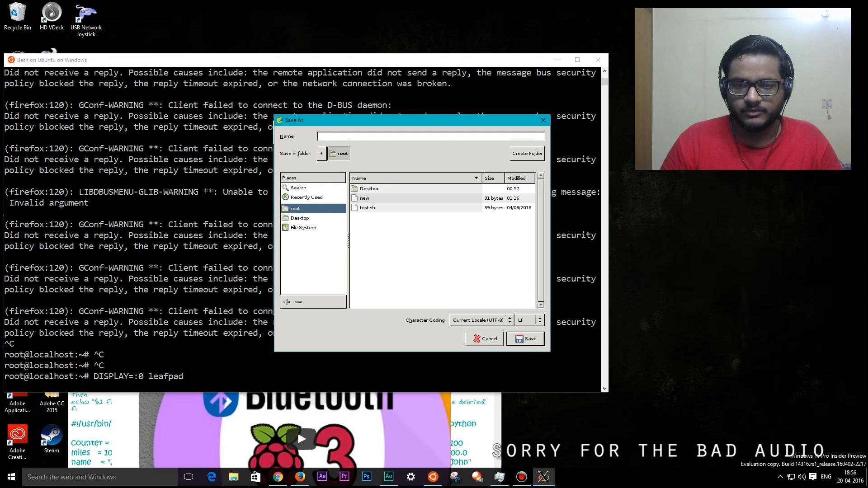
pyautogui.write('news')
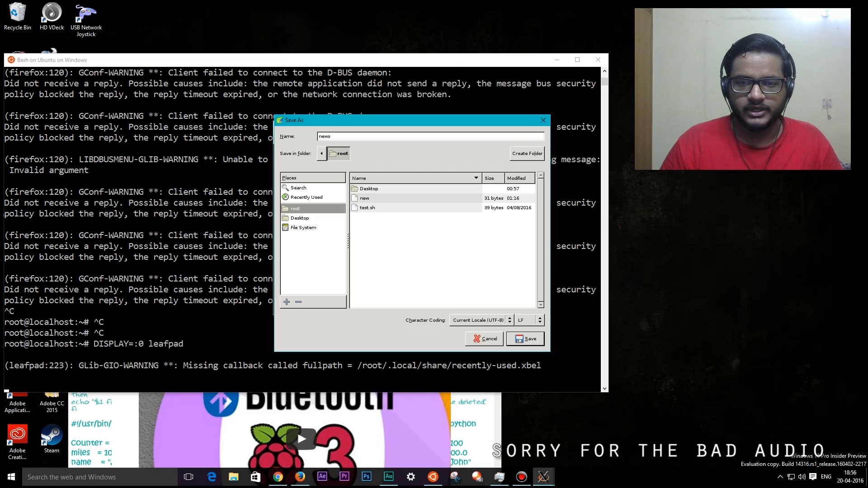
pyautogui.click(525, 338)
pyautogui.write('ls')
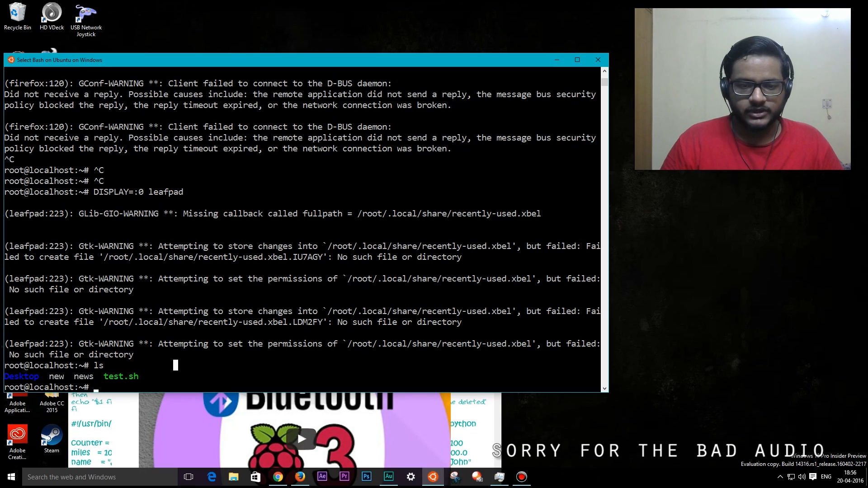
# Run DISPLAY=:0 firefox, then cancel the Refresh Firefox profile prompt
pyautogui.write('DISPLAY=:0 firefox')
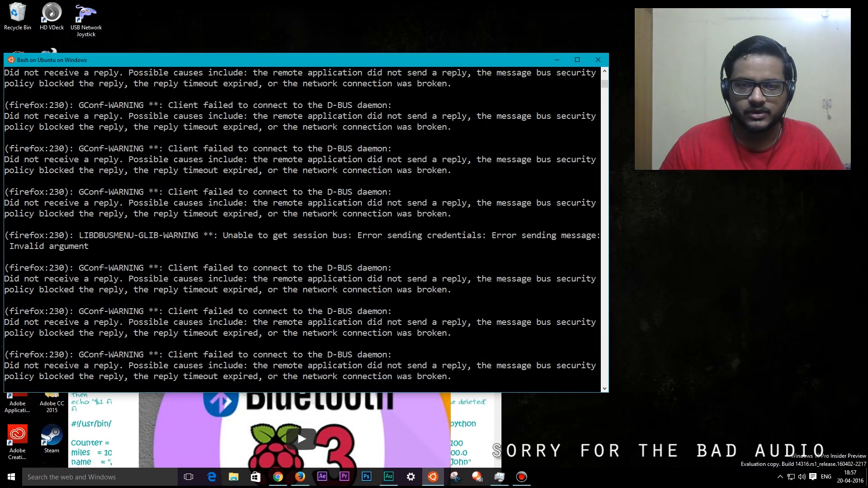
pyautogui.click(358, 257)
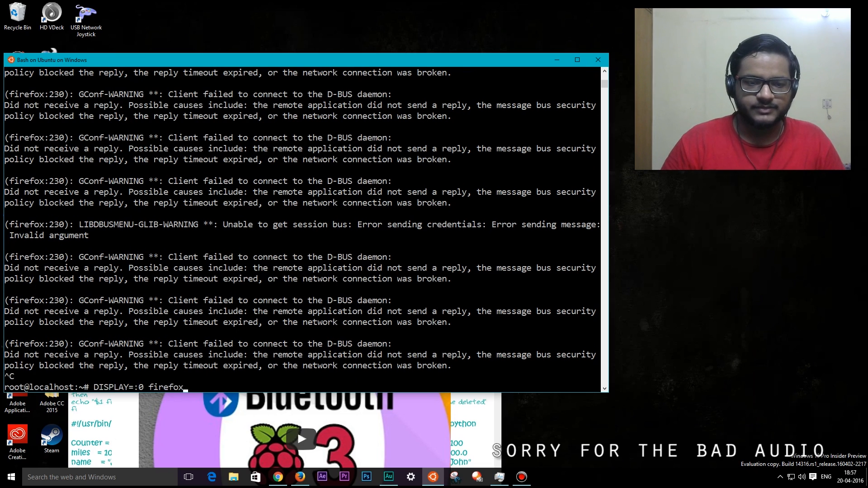
pyautogui.press('Return')
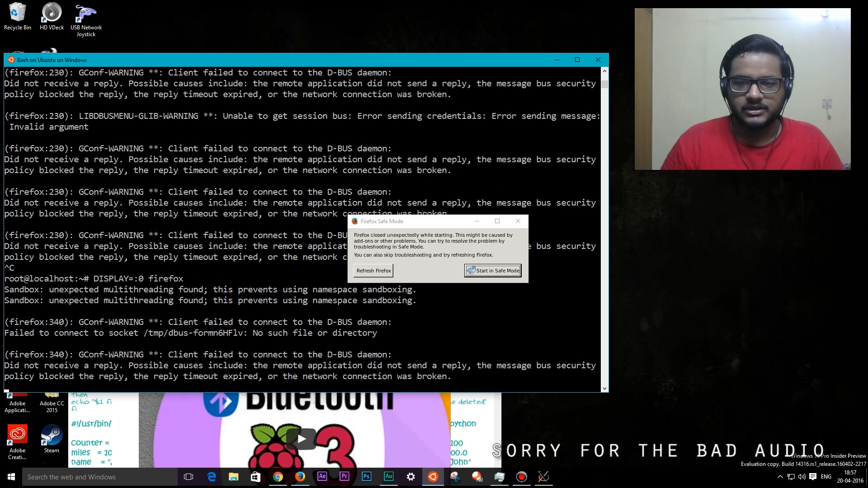
pyautogui.click(373, 271)
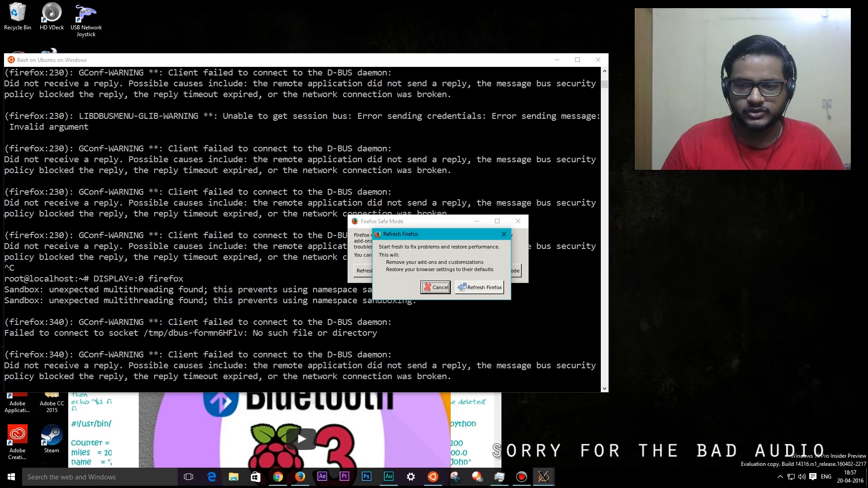
pyautogui.click(435, 288)
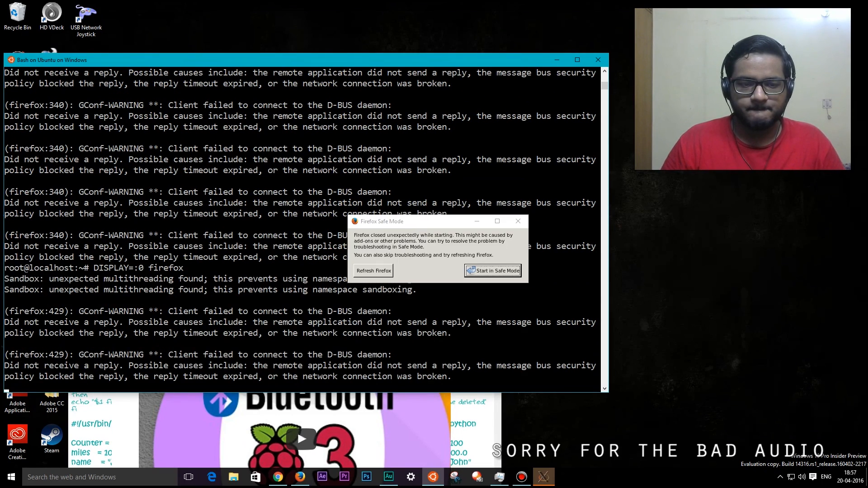
# Repeatedly start Firefox in Safe Mode and restore the session until it crashes
pyautogui.click(493, 271)
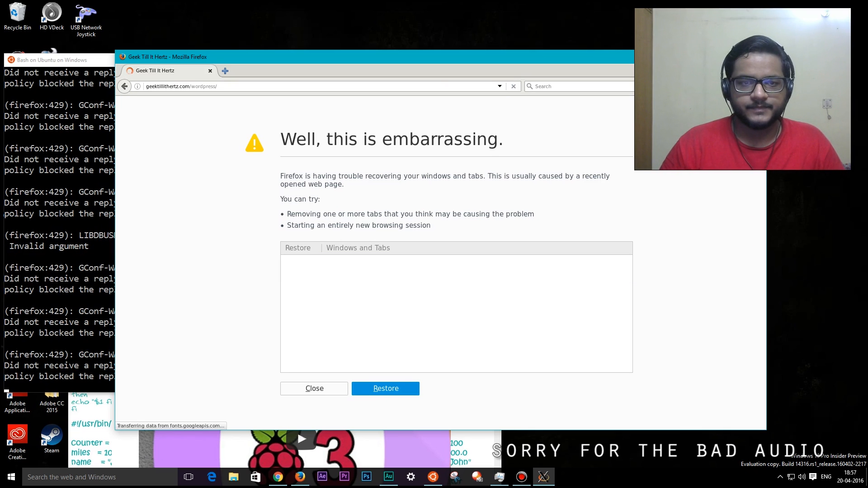
pyautogui.click(314, 388)
pyautogui.write('DISPLAY=0 firefox')
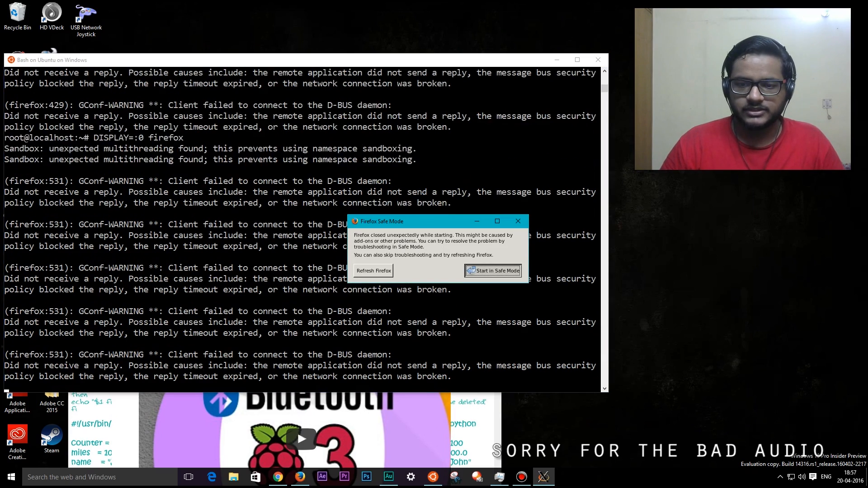
pyautogui.click(493, 270)
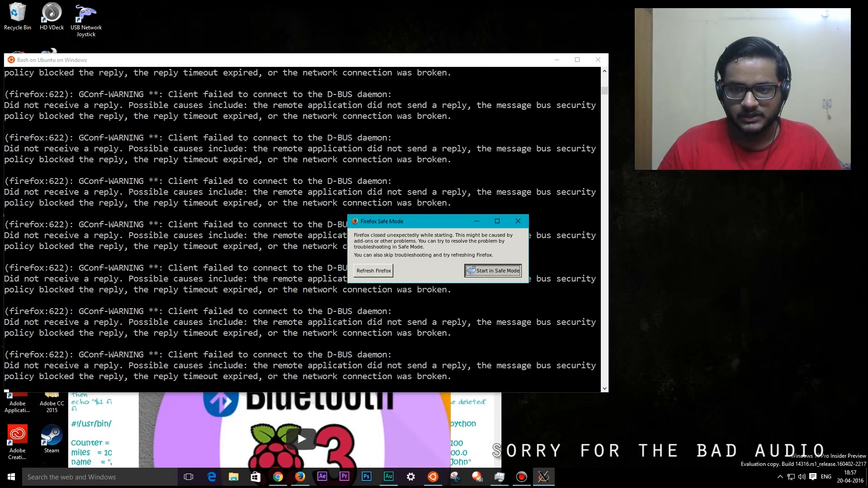
pyautogui.click(493, 271)
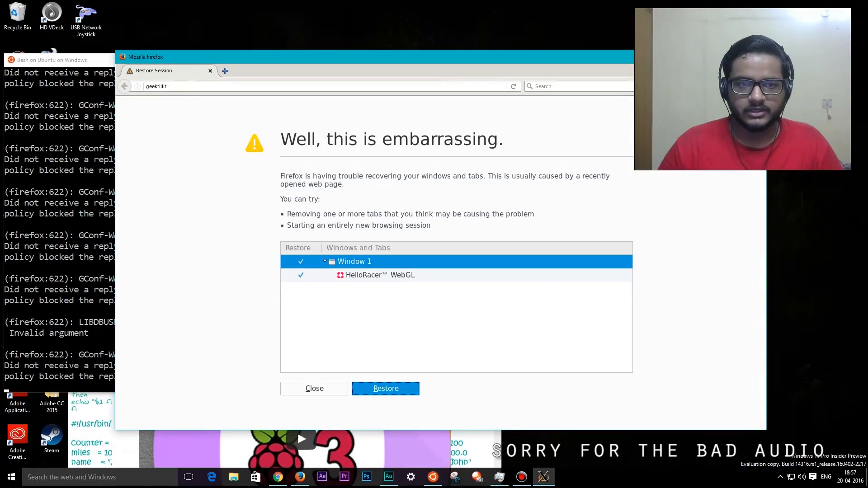
pyautogui.click(314, 388)
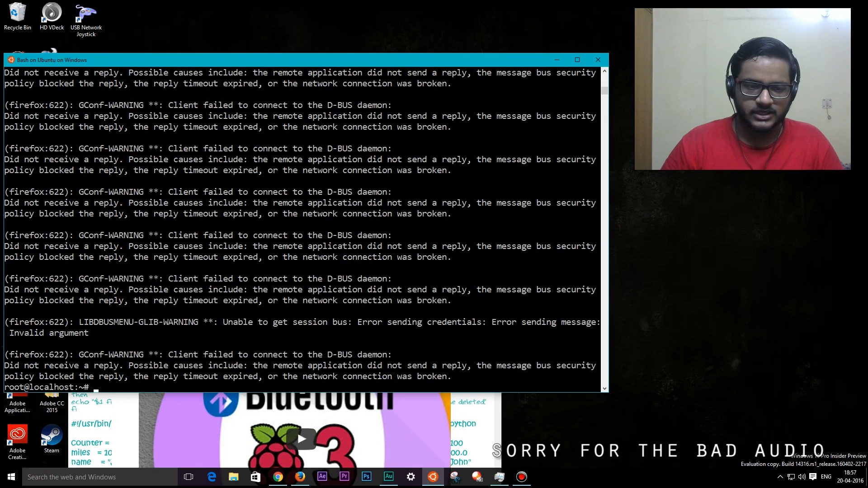
# Run DISPLAY=:0 glxgears twice, each attempt failing with an XIO fatal error
pyautogui.write('DISPLAY=:0 fi')
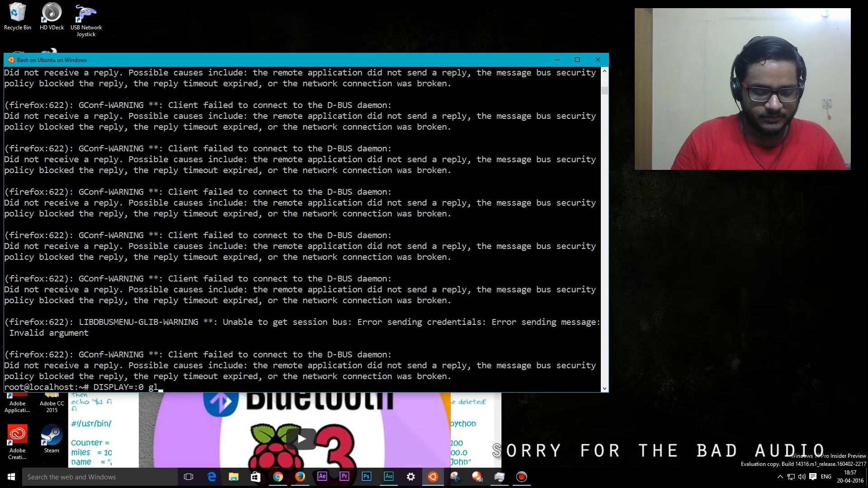
pyautogui.write('lxgears')
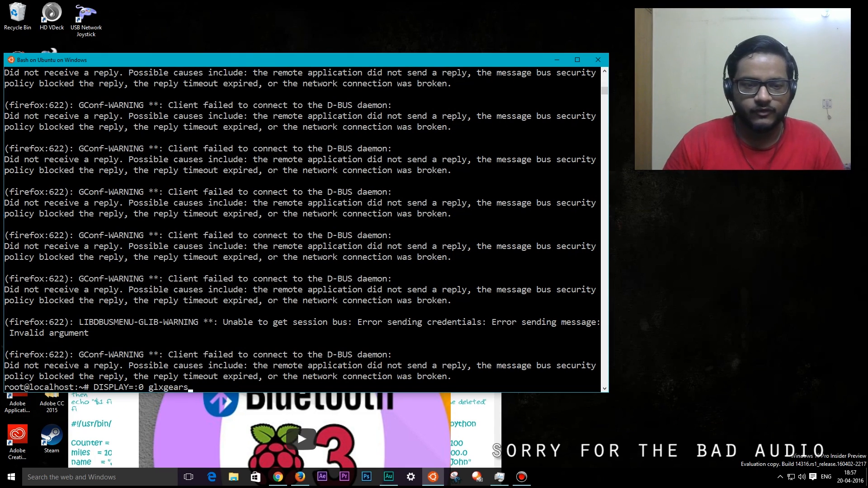
pyautogui.press('Return')
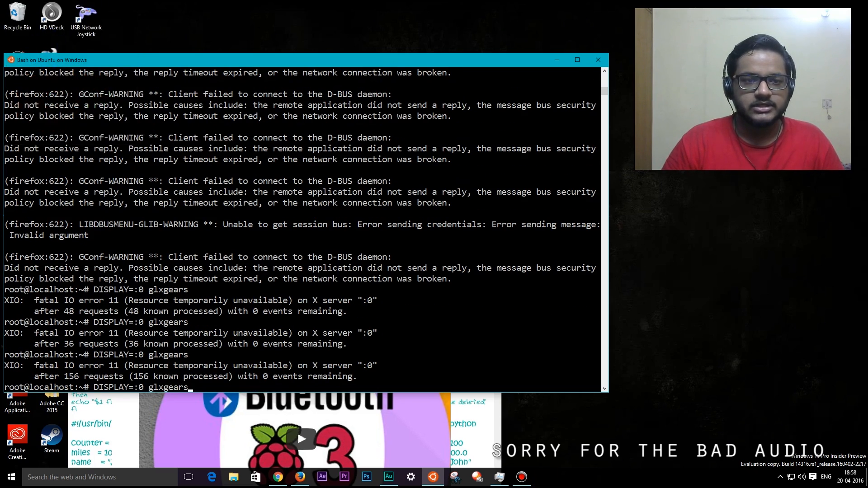
pyautogui.press('Return')
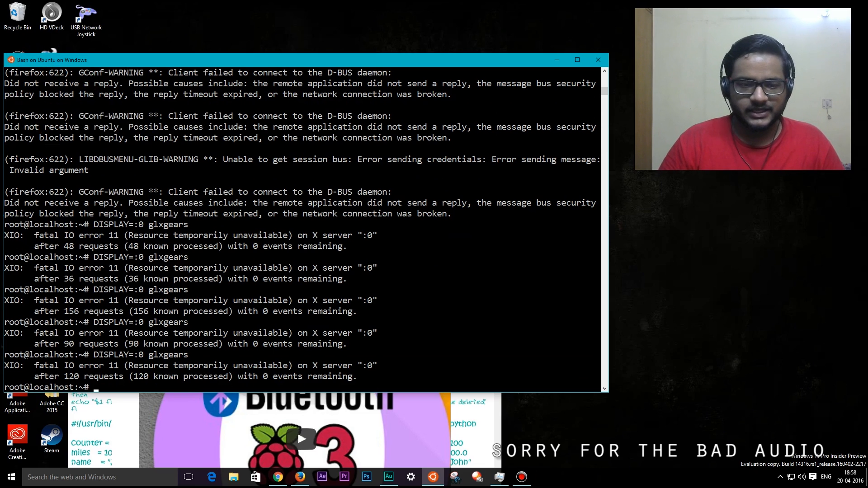
# Launch Firefox, try 114336^23 and ÷1 in Calculator, then close the Calculator window
pyautogui.write('DISPLAY=:0 firefox')
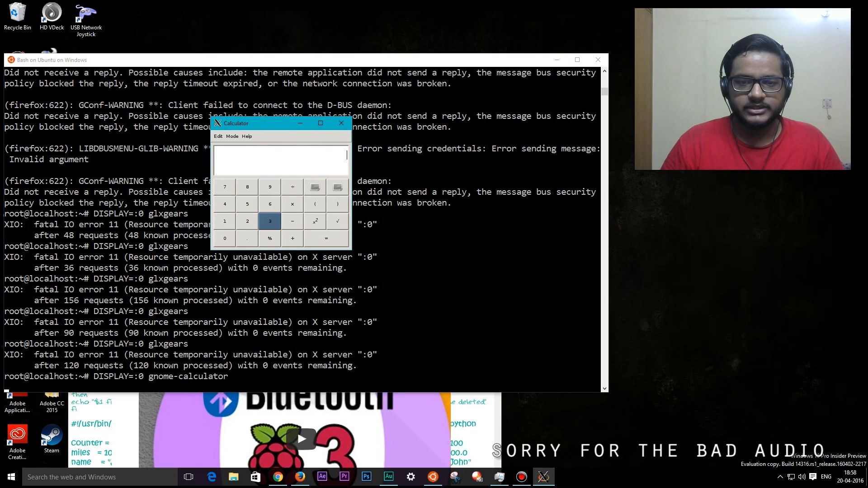
pyautogui.click(224, 222)
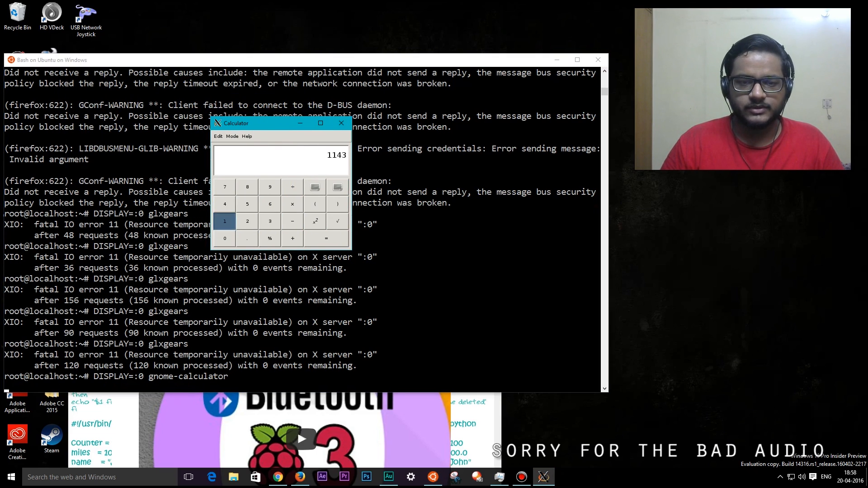
pyautogui.click(269, 221)
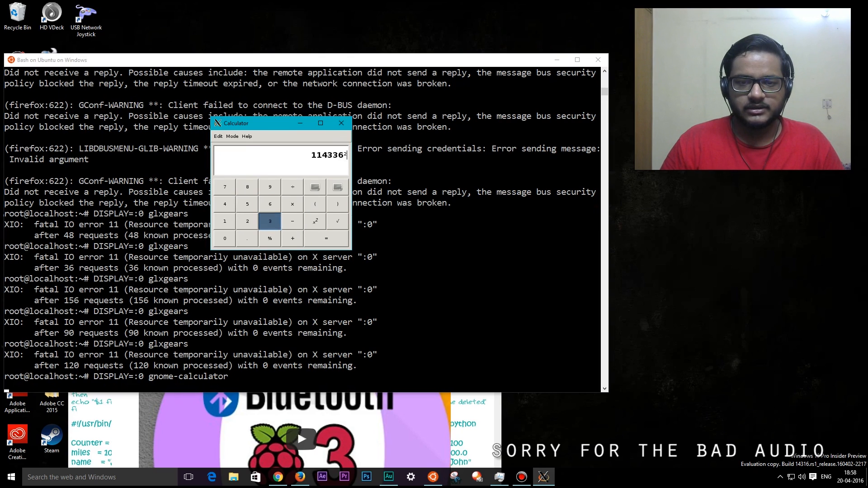
pyautogui.click(269, 221)
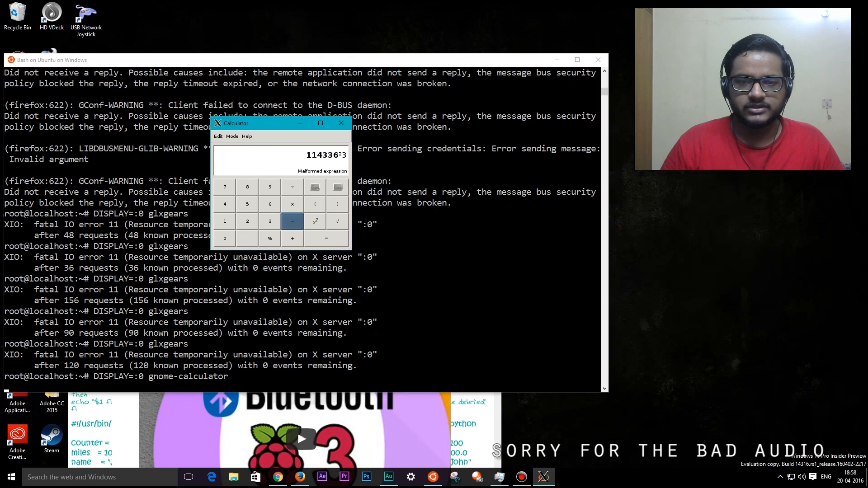
pyautogui.click(270, 239)
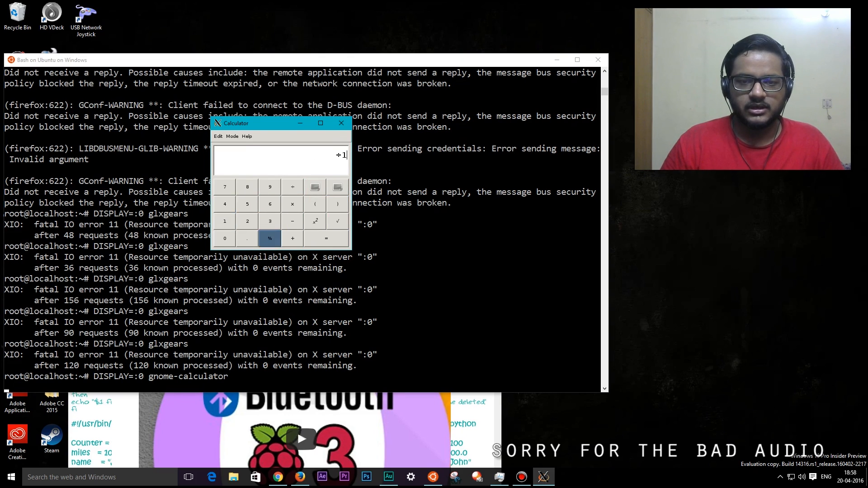
pyautogui.moveTo(270, 238)
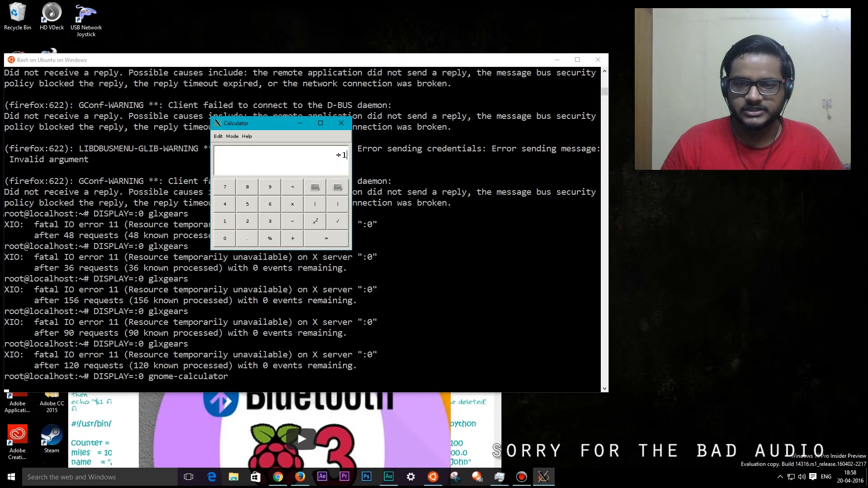
pyautogui.click(341, 123)
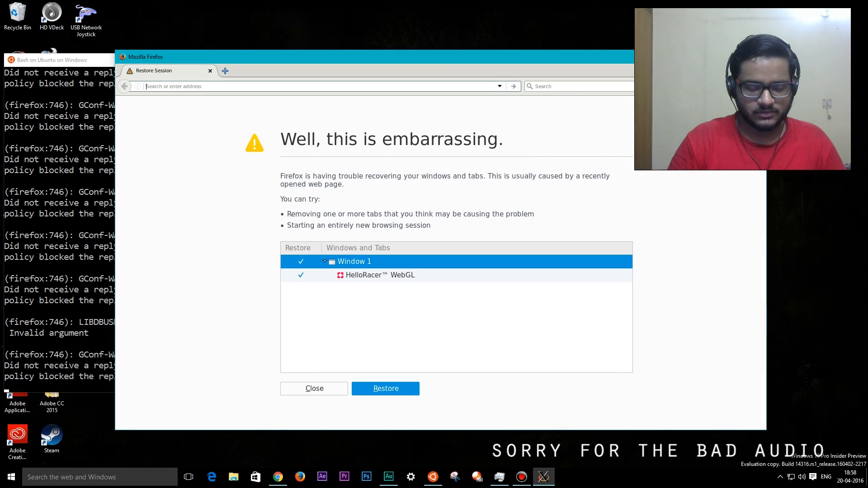
# Type 'googl' in Linux Firefox, close the crash reporter, and return to the Reddit thread
pyautogui.write('googl')
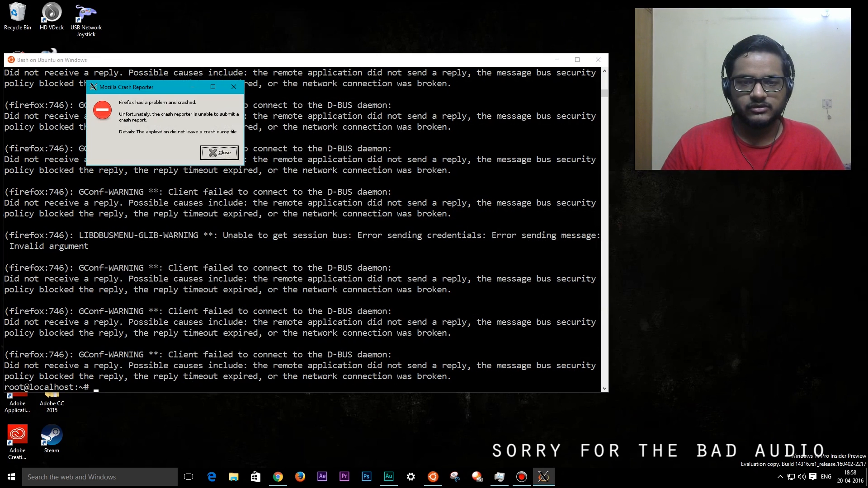
pyautogui.click(219, 152)
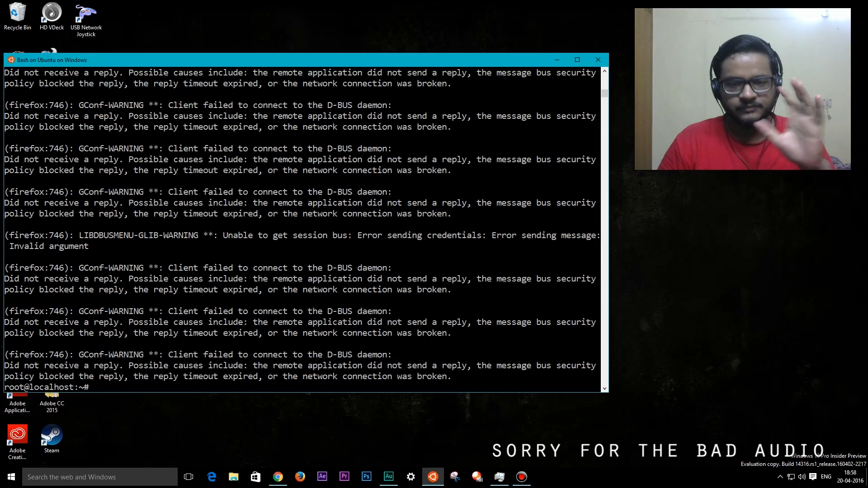
pyautogui.click(277, 476)
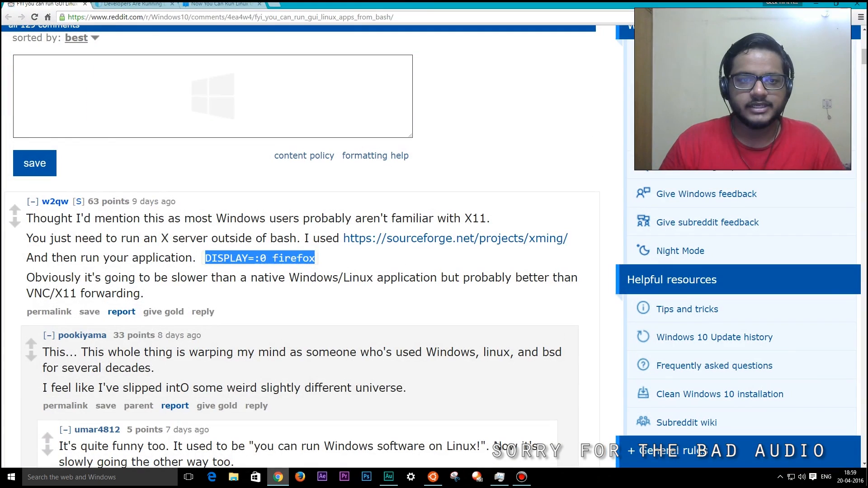
# Open the Windows Clan article in Chrome and scroll to its Xfce-on-Windows screenshot
pyautogui.click(131, 4)
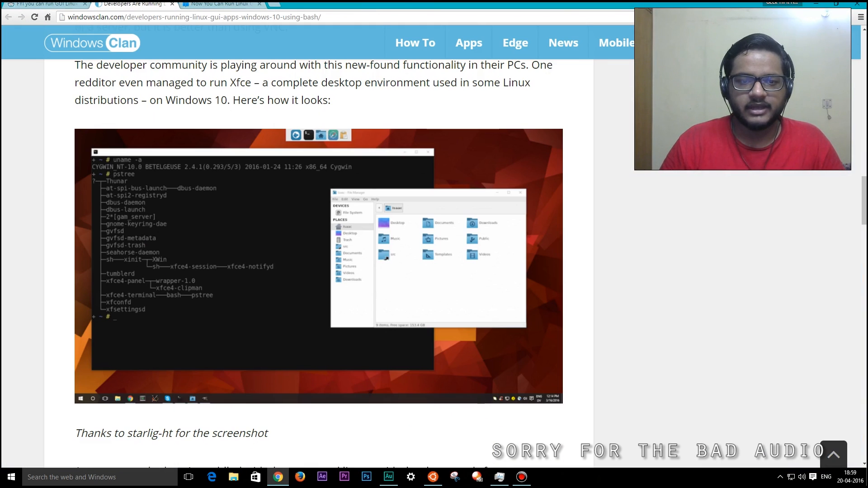
pyautogui.scroll(-3)
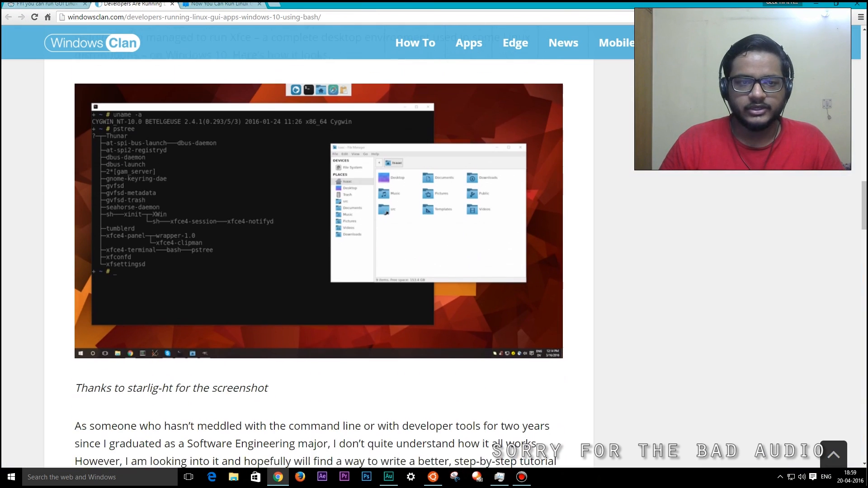
pyautogui.scroll(3)
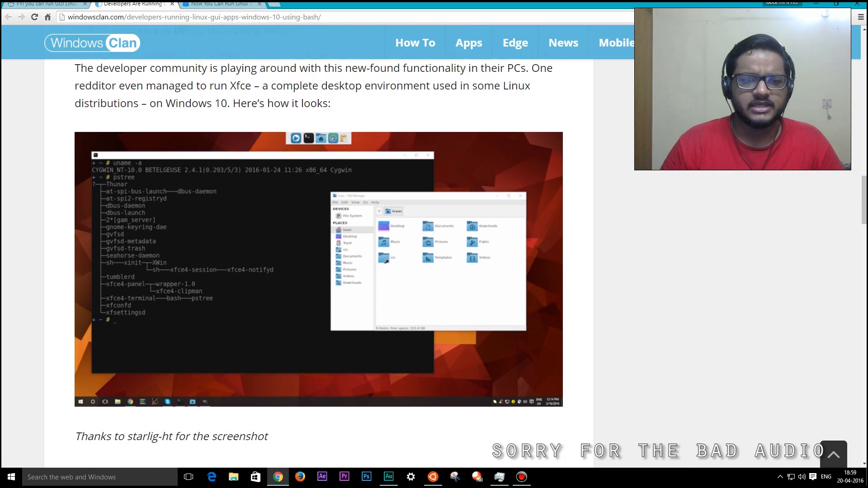
pyautogui.scroll(-3)
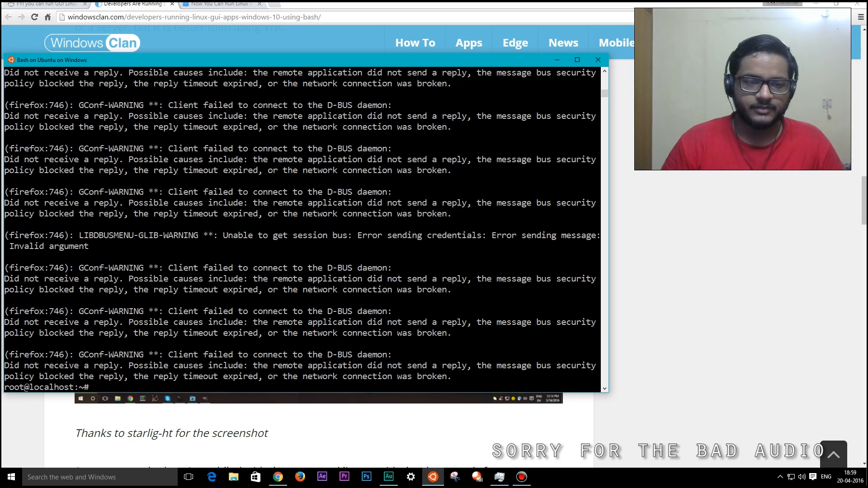
# Enter the command DISPLAY=:0 startx in Bash to start an X session
pyautogui.write('DISPLAY=:0 glxg')
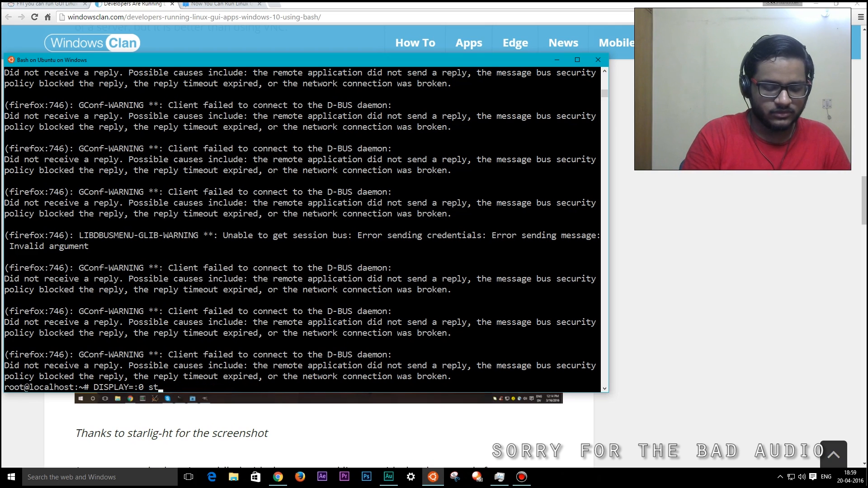
pyautogui.write('artx')
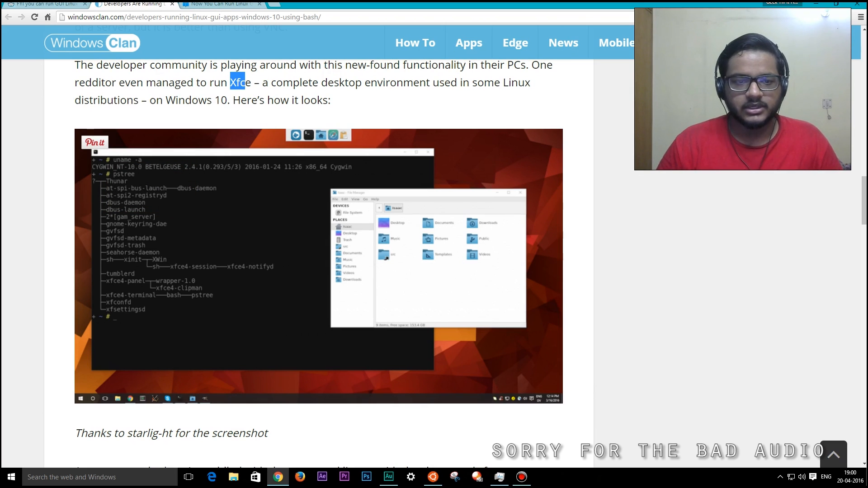
# Scroll back up the Xfce section, then bring the Bash terminal back into focus
pyautogui.scroll(3)
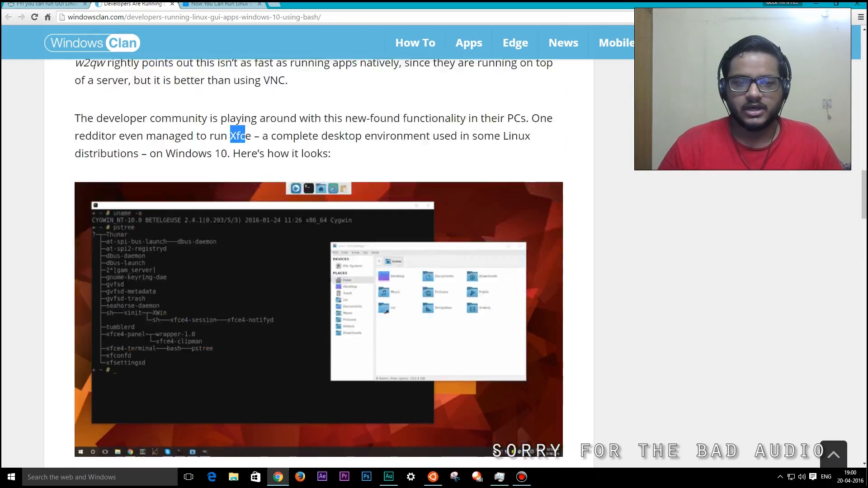
pyautogui.scroll(3)
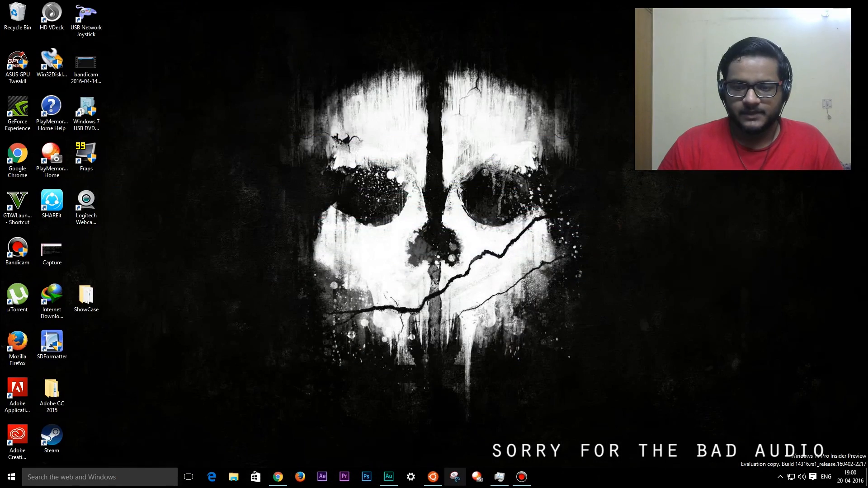
pyautogui.click(432, 477)
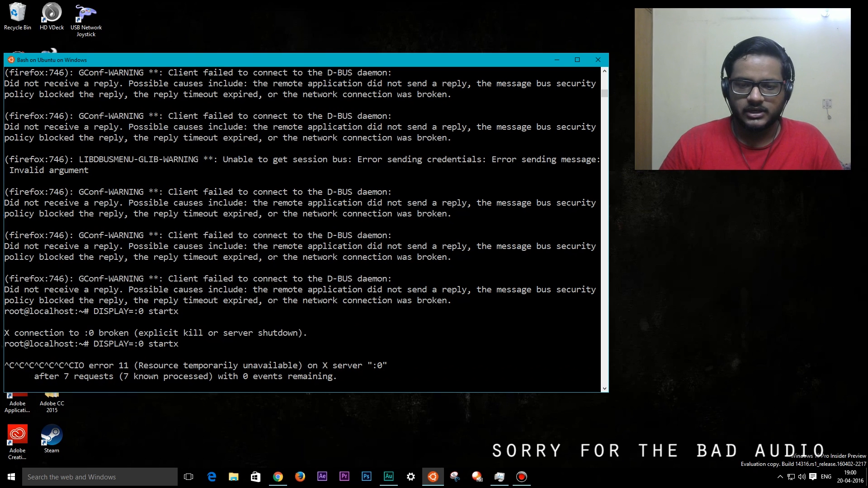
pyautogui.click(388, 300)
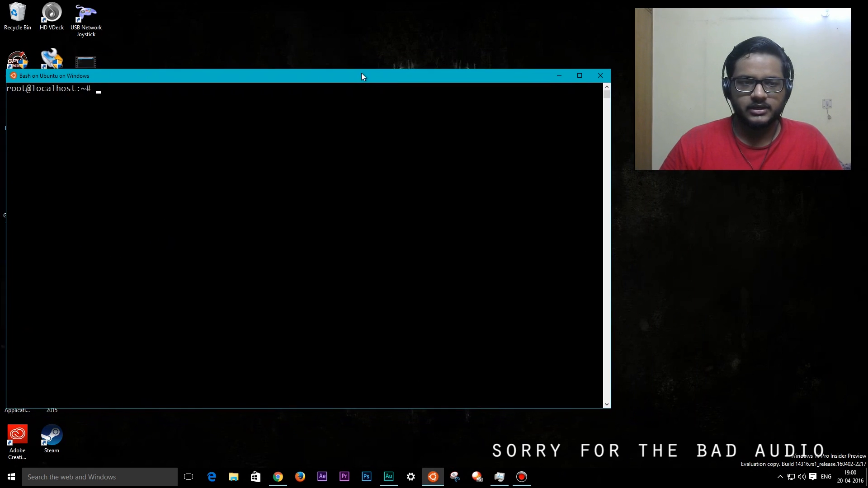
# Run DISPLAY=:0 firefox and choose Start in Safe Mode three times
pyautogui.write('DISPLAY=:0 firefox')
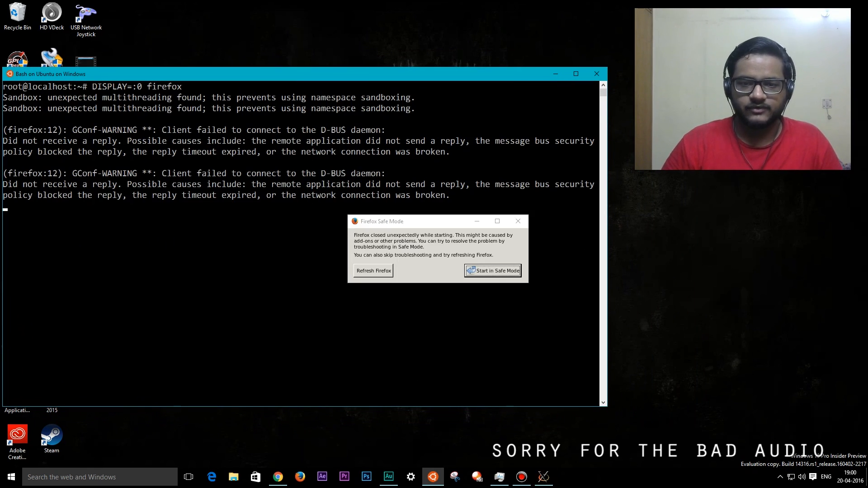
pyautogui.click(492, 271)
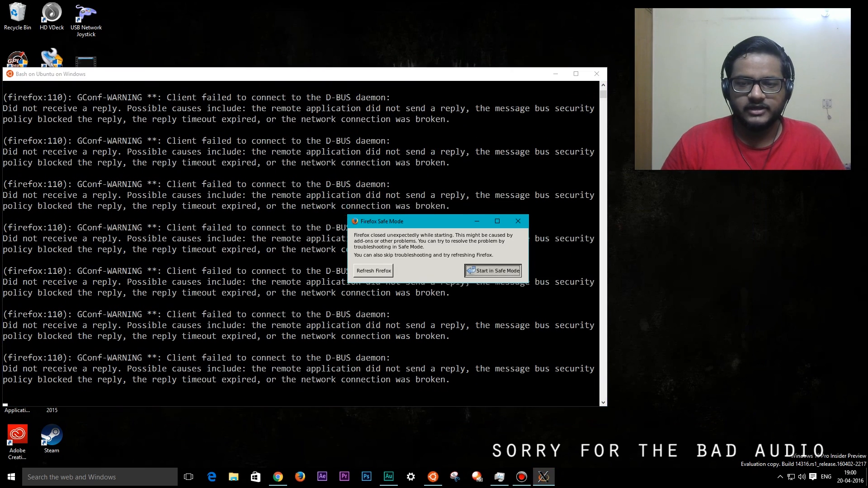
pyautogui.click(493, 271)
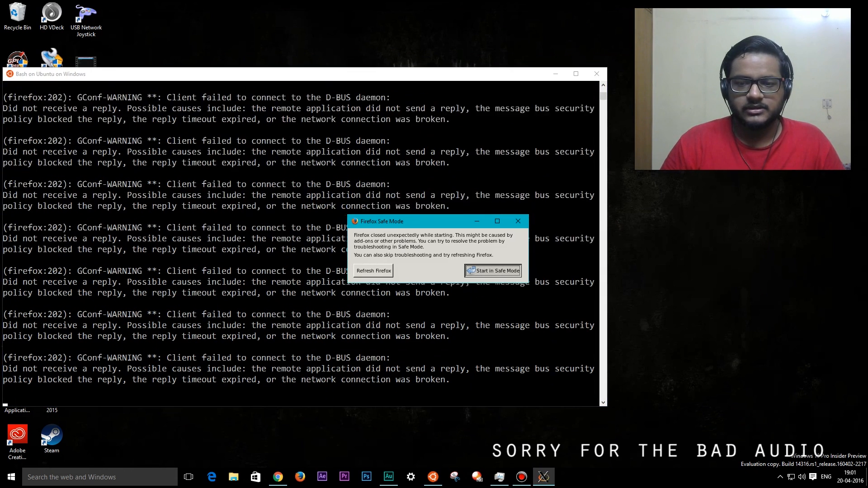
pyautogui.click(492, 271)
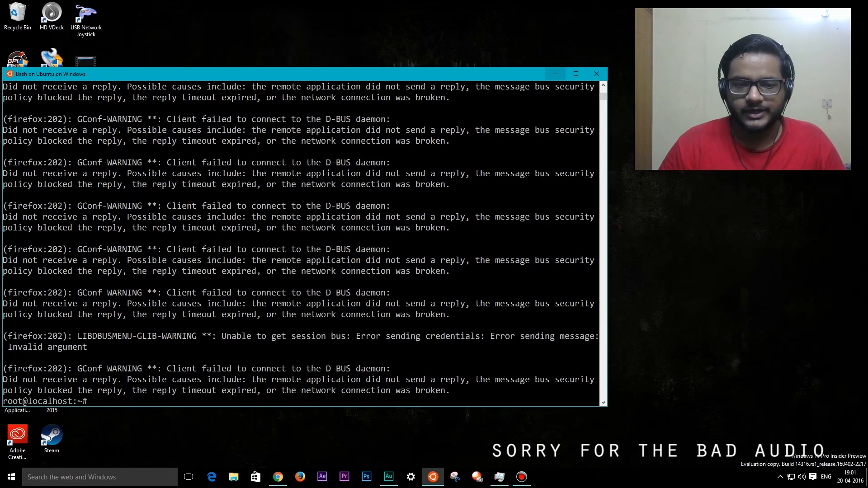
pyautogui.moveTo(554, 74)
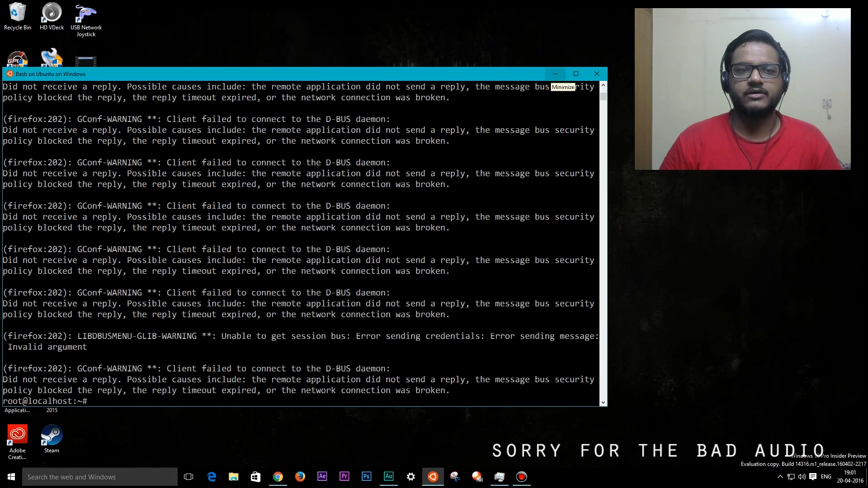